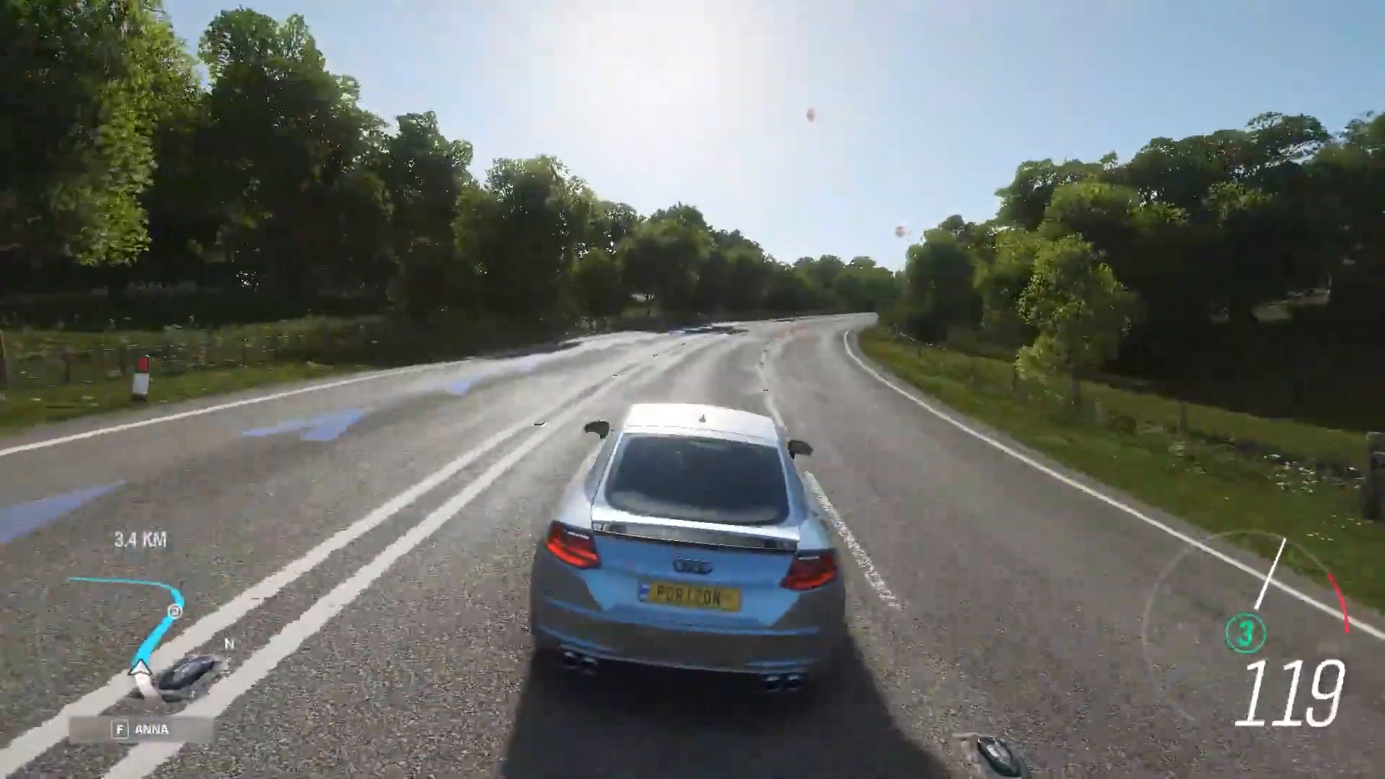
Search Google for 'google cloud' in the browser.
key(w)
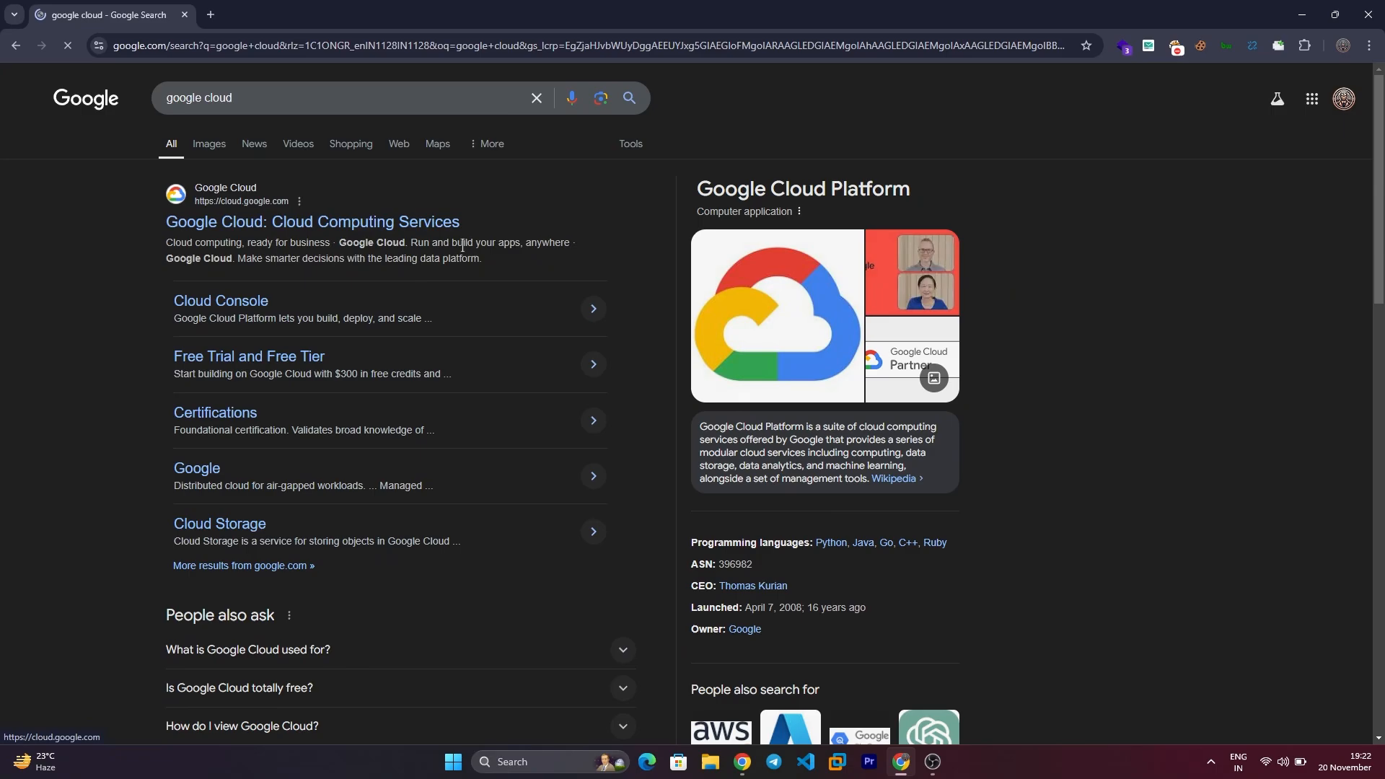
Go from the Google Cloud site to the Console and activate a Cloud Shell terminal session.
click(311, 223)
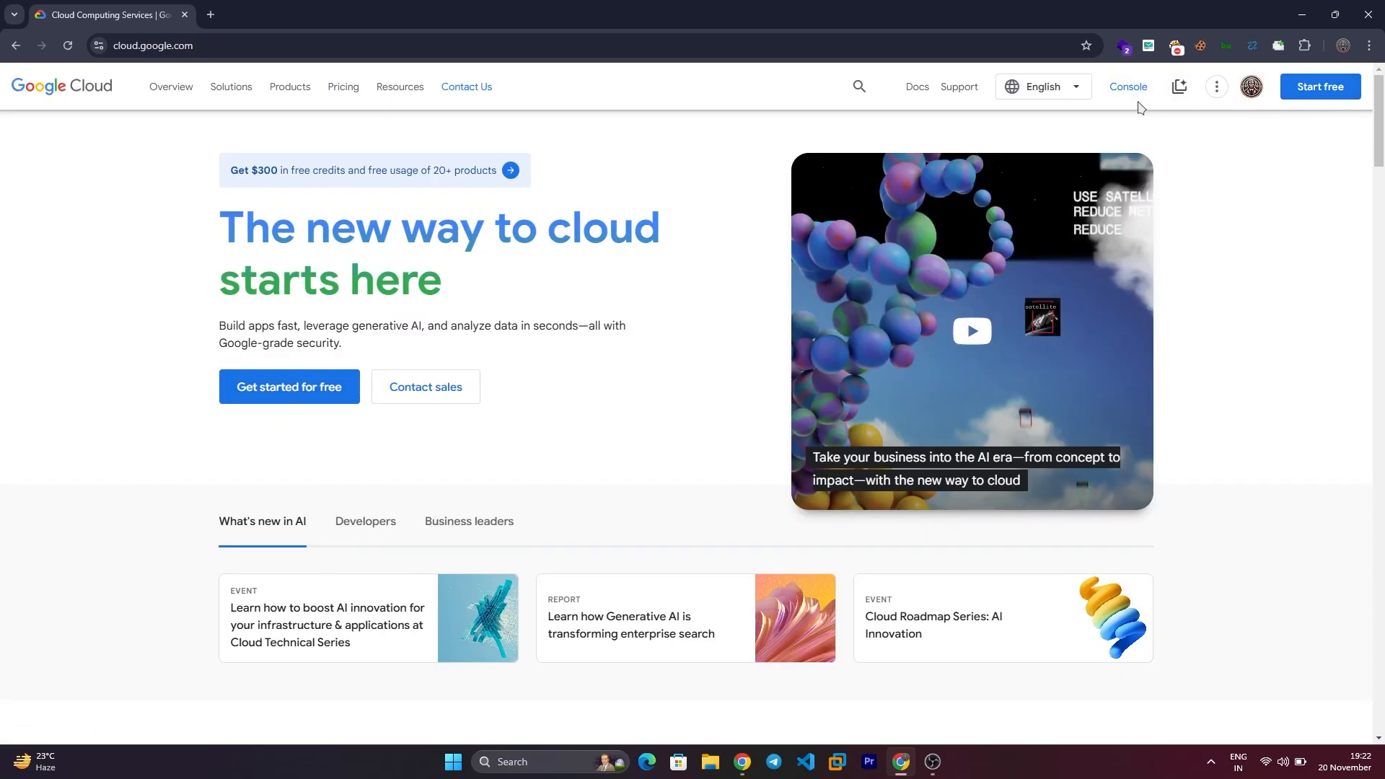
click(1128, 87)
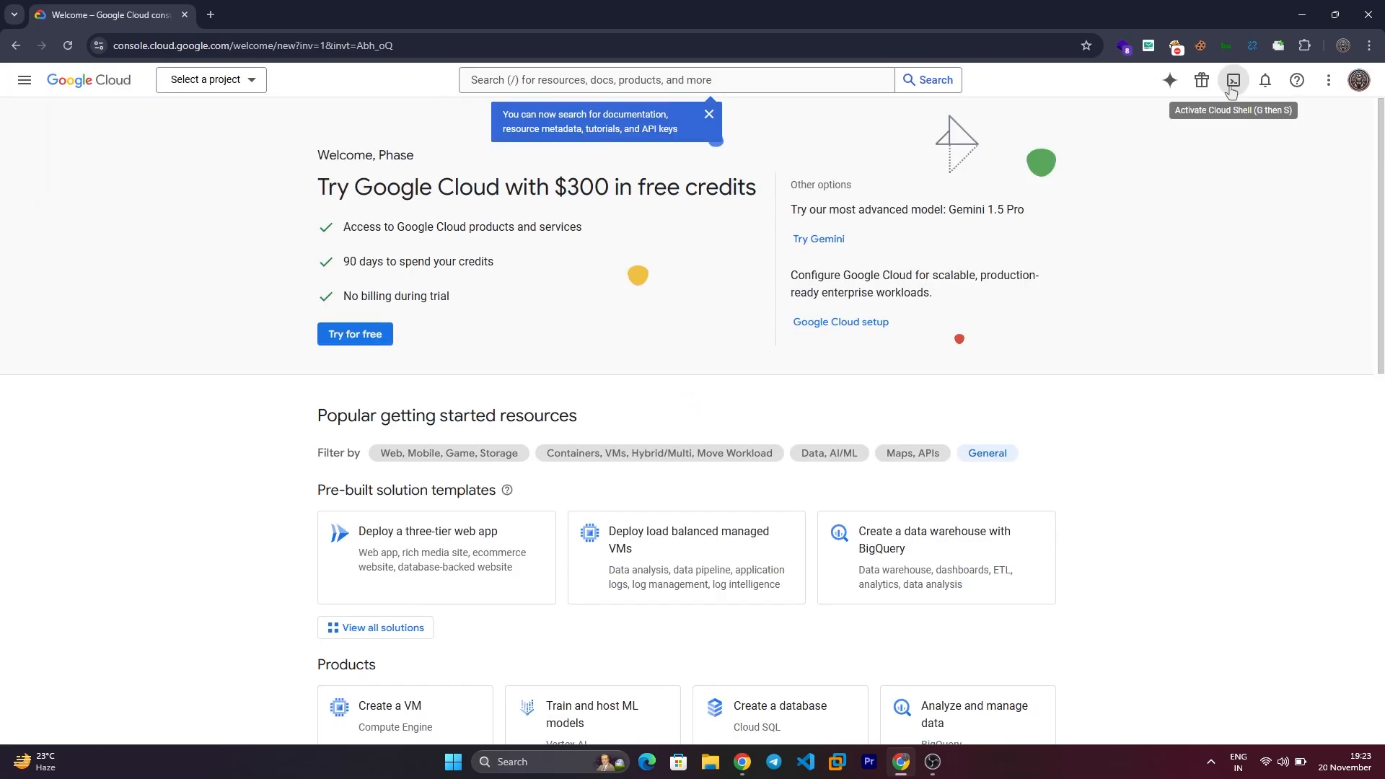
click(1232, 81)
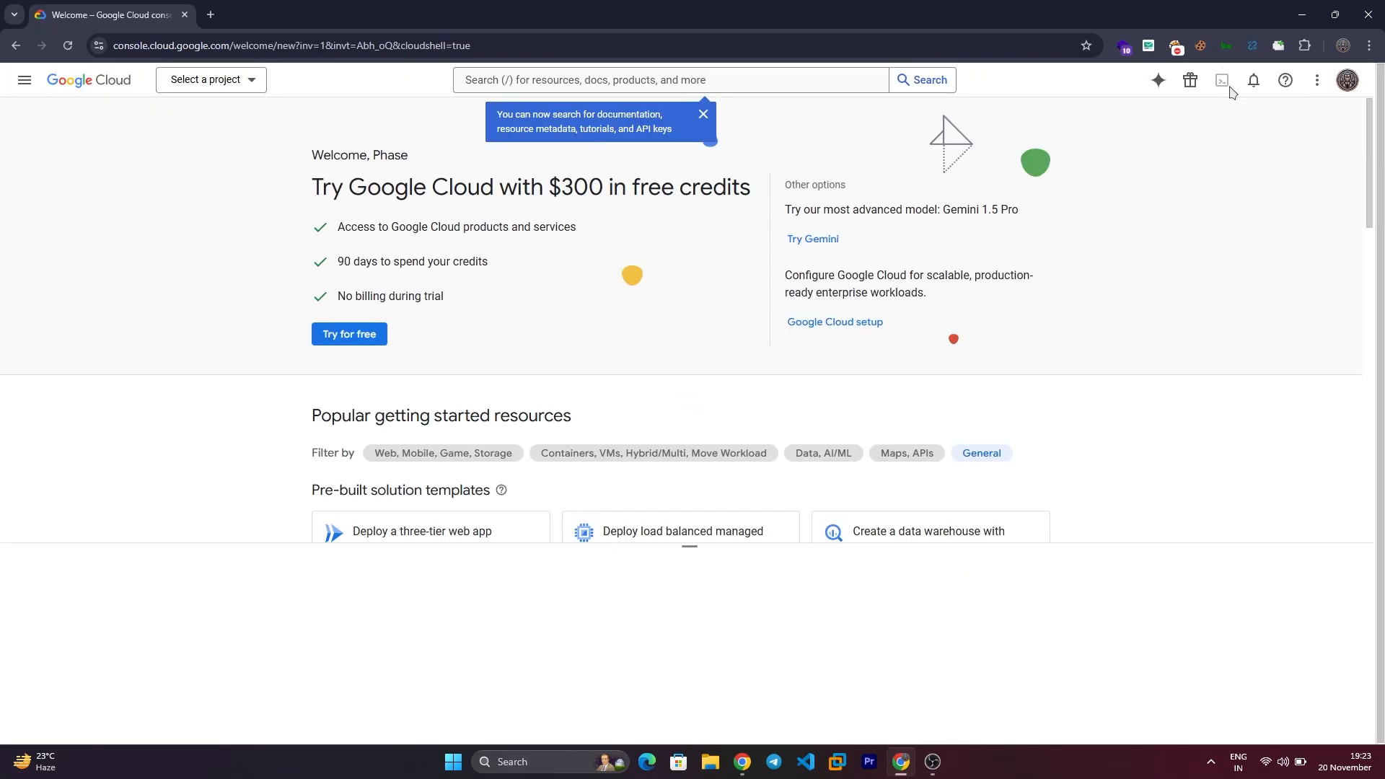
click(1222, 80)
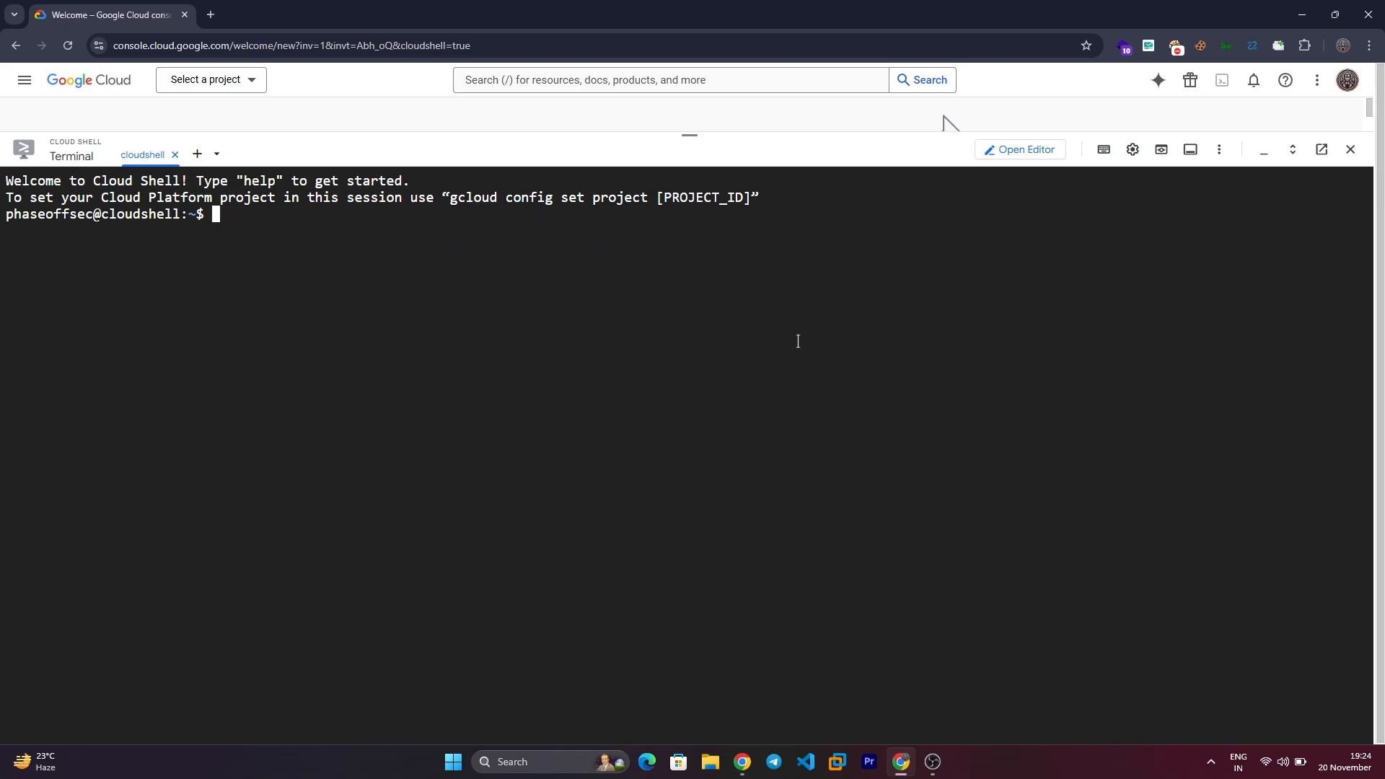
mouse_move(506, 368)
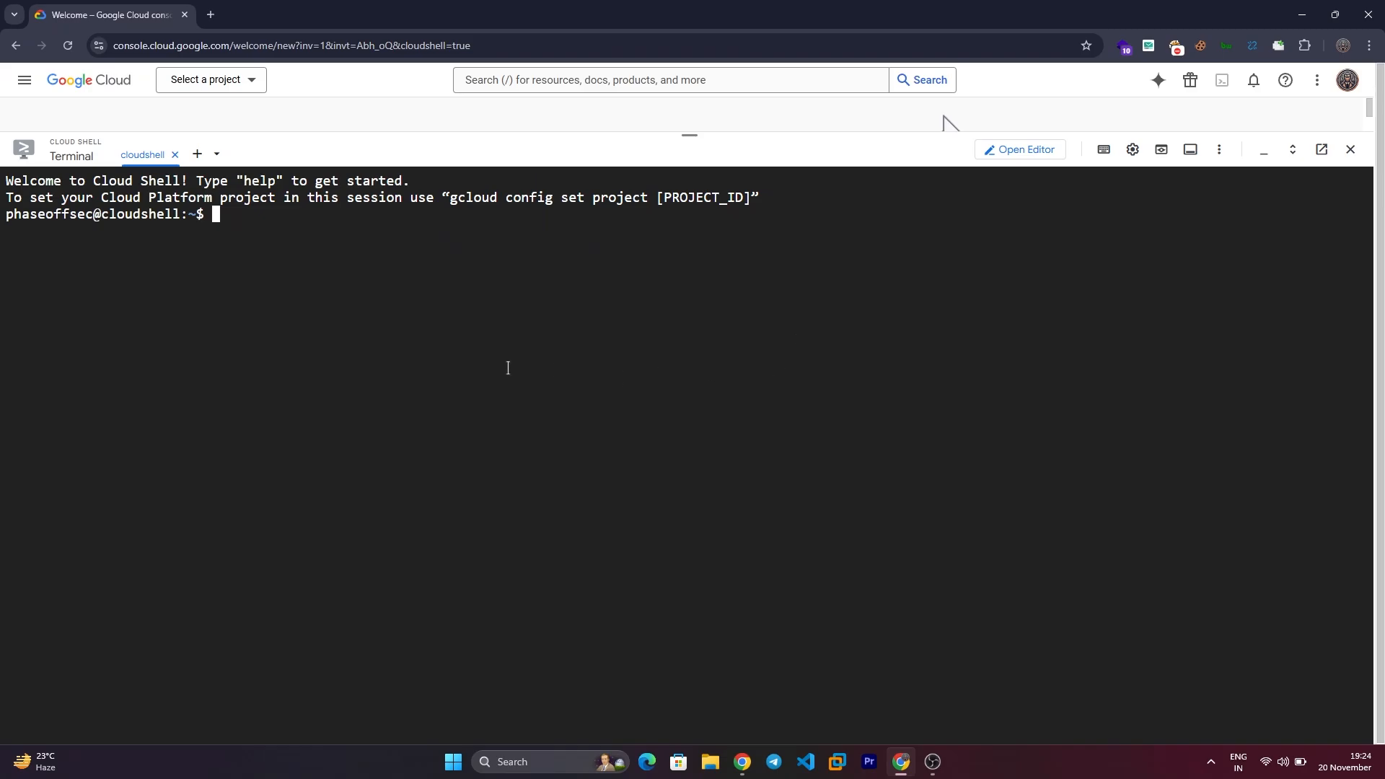
Find the PhoneInfoga installation guide's Docker section and copy 'docker pull sundowndev/phoneinfoga:latest' to run it.
click(382, 15)
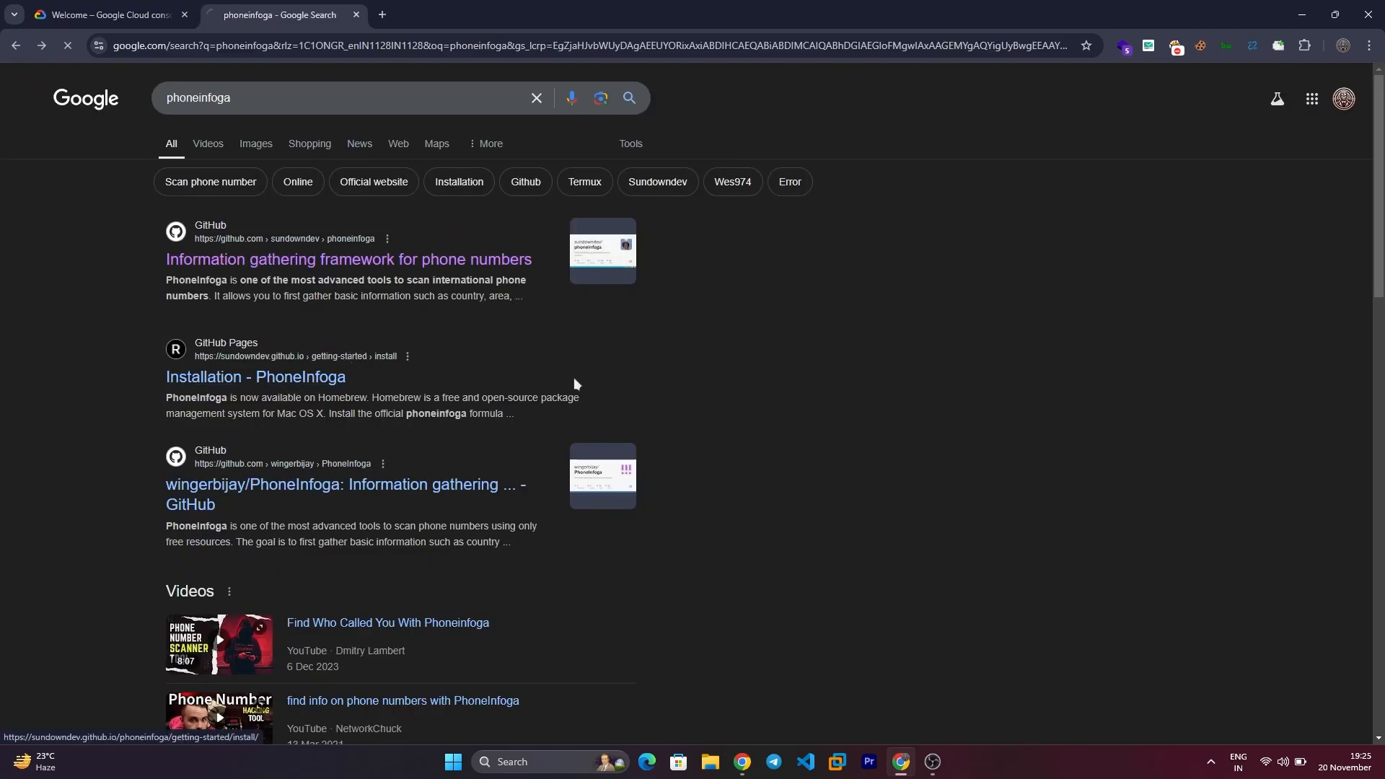
click(254, 377)
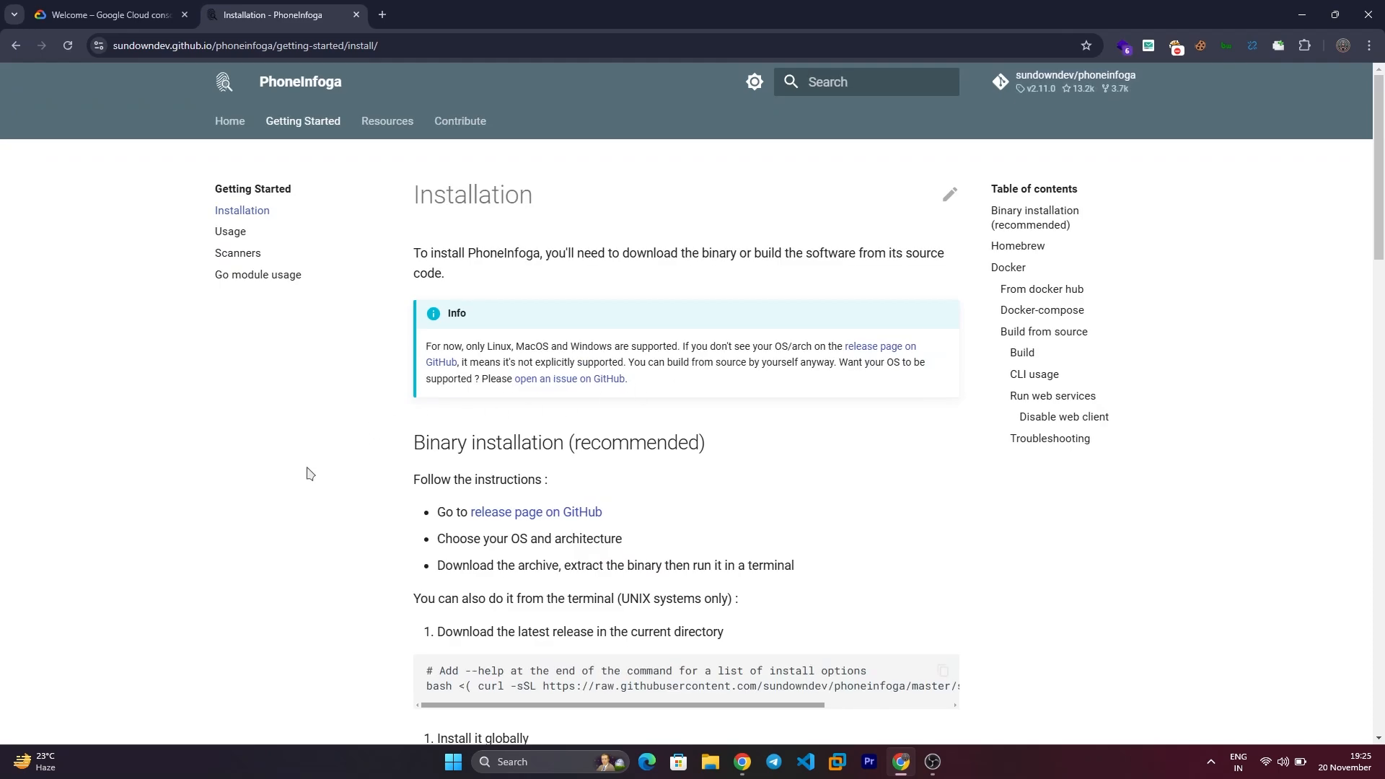
scroll(down, 3)
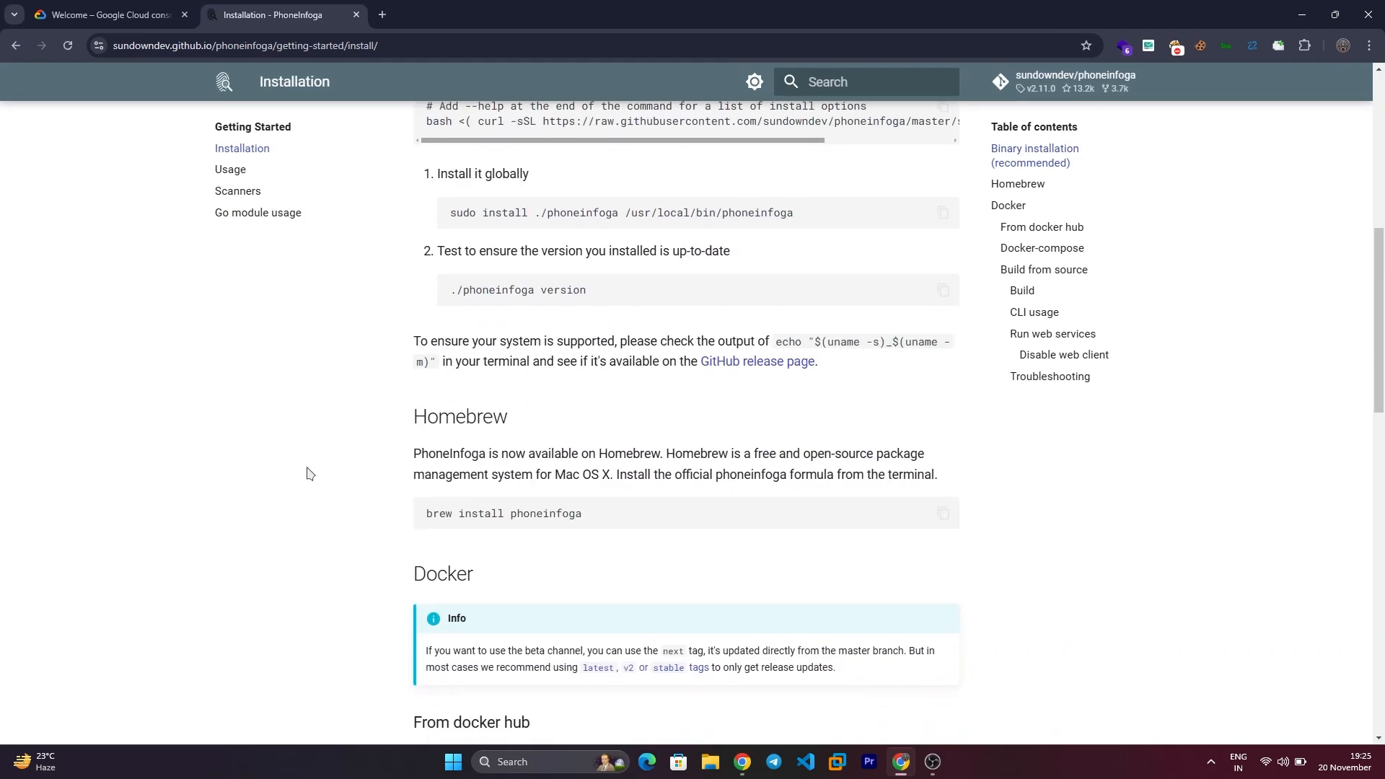
scroll(down, 3)
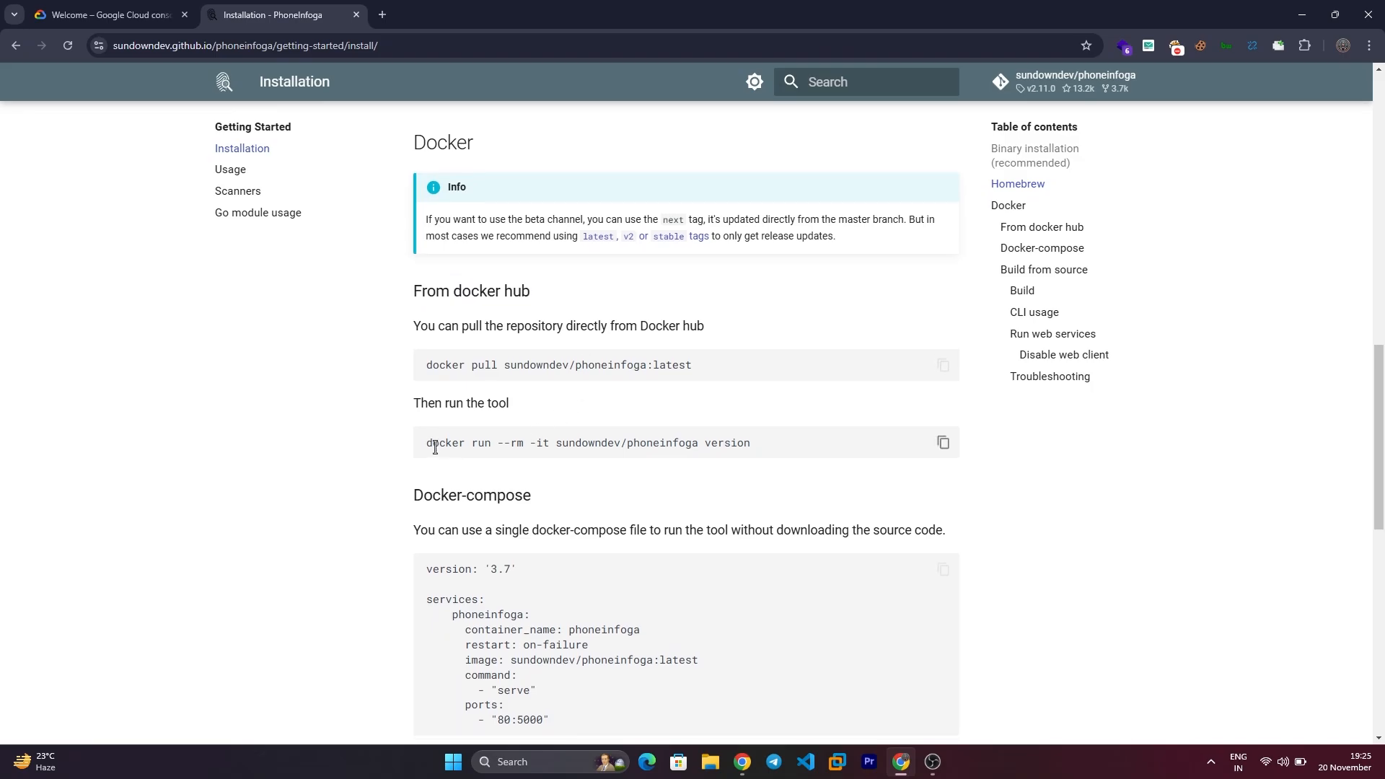
click(106, 15)
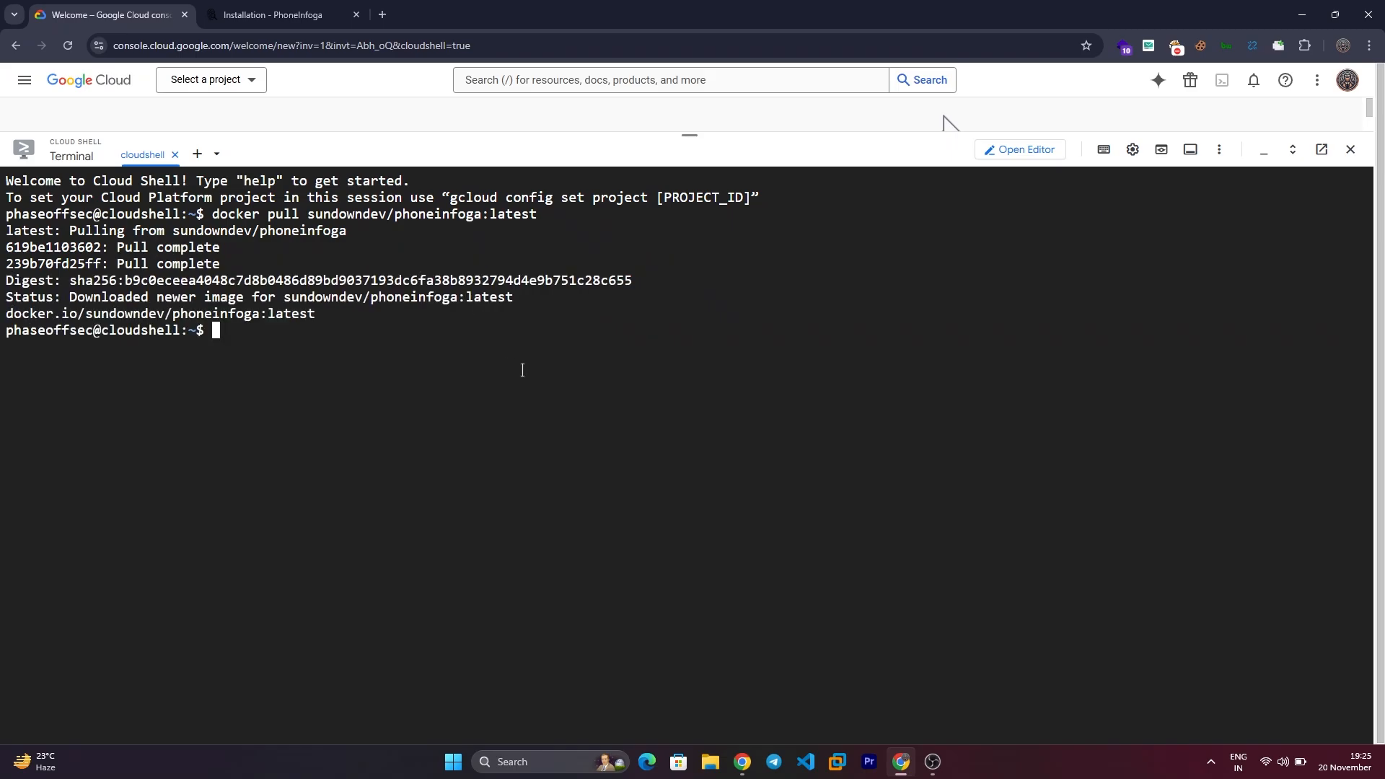
Copy the version command and run 'docker run -it sundowndev/phoneinfoga scan -n 123456789' in Cloud Shell.
click(281, 14)
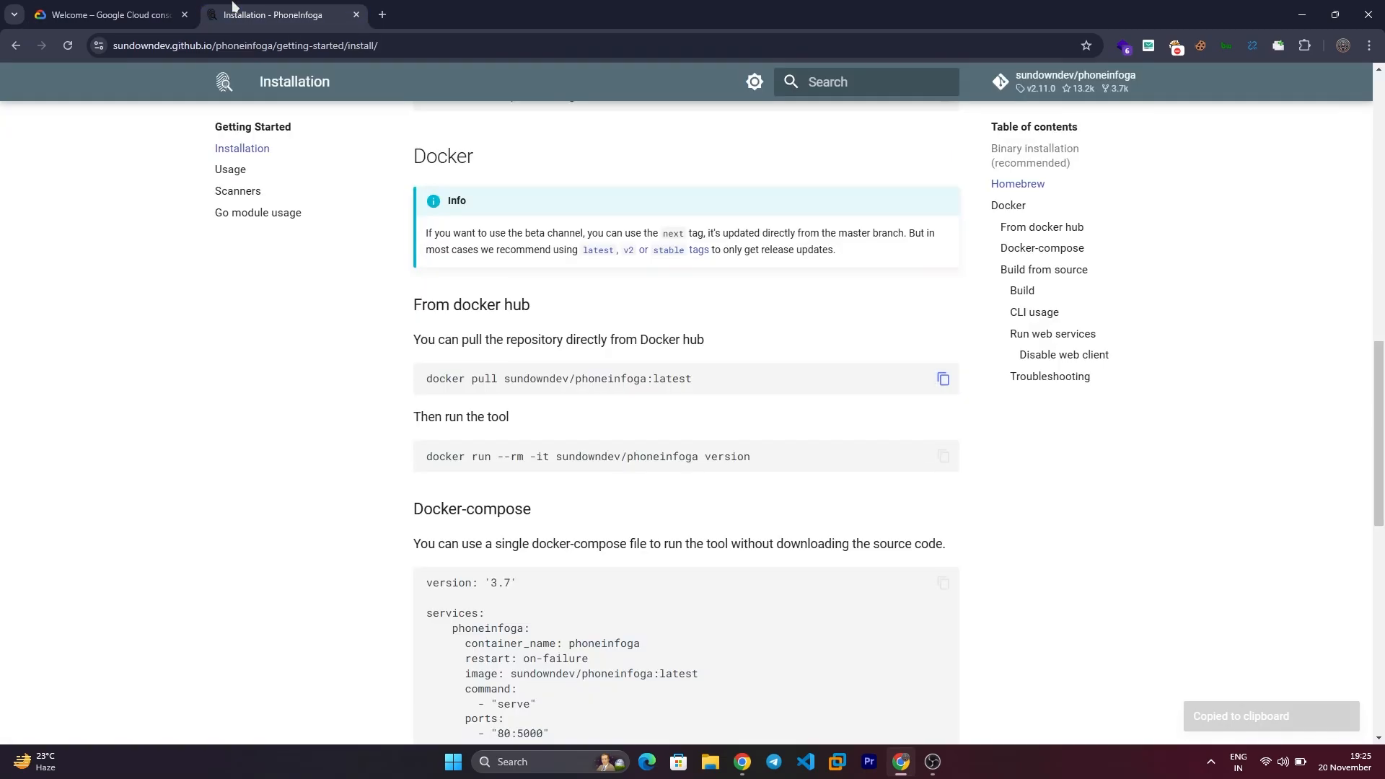
click(942, 458)
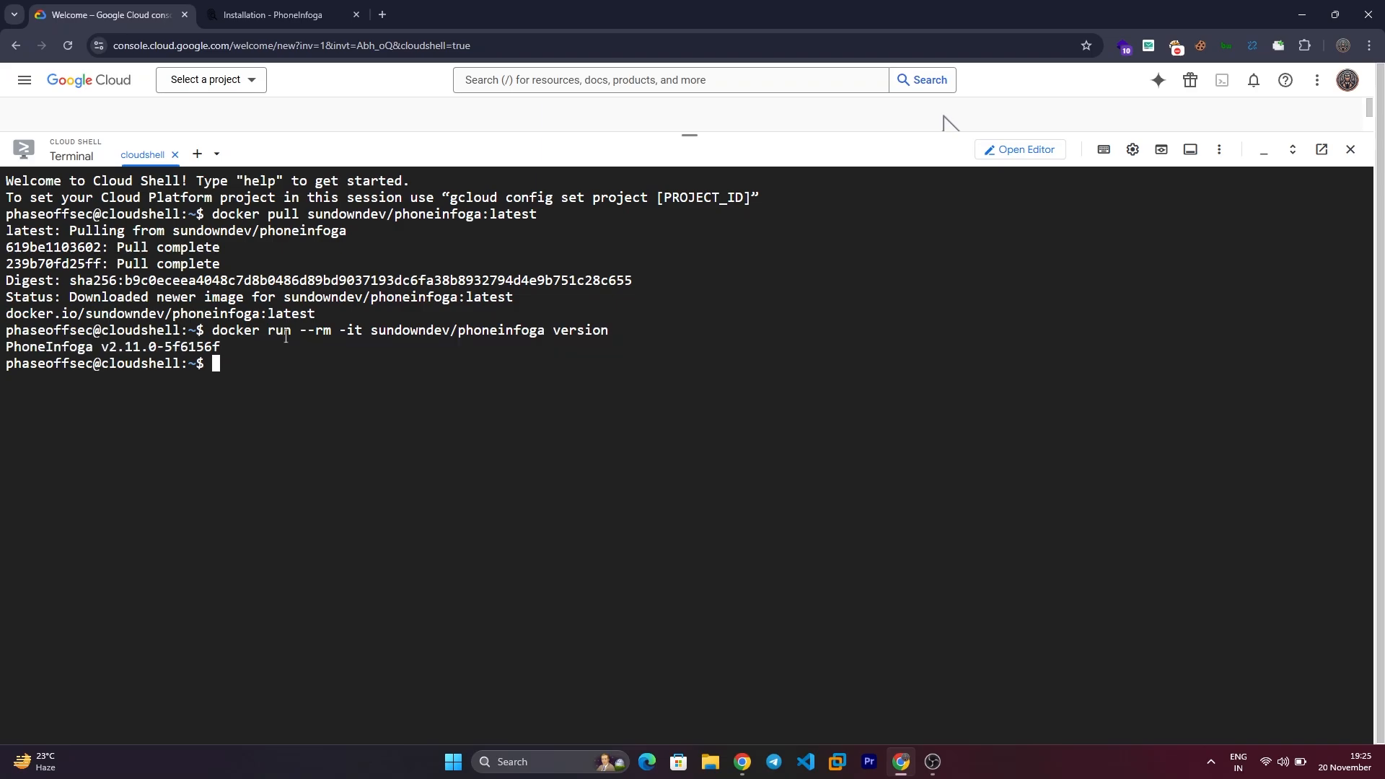
text(docker run -it sundowndev/phoneinfoga scan -n 123456789)
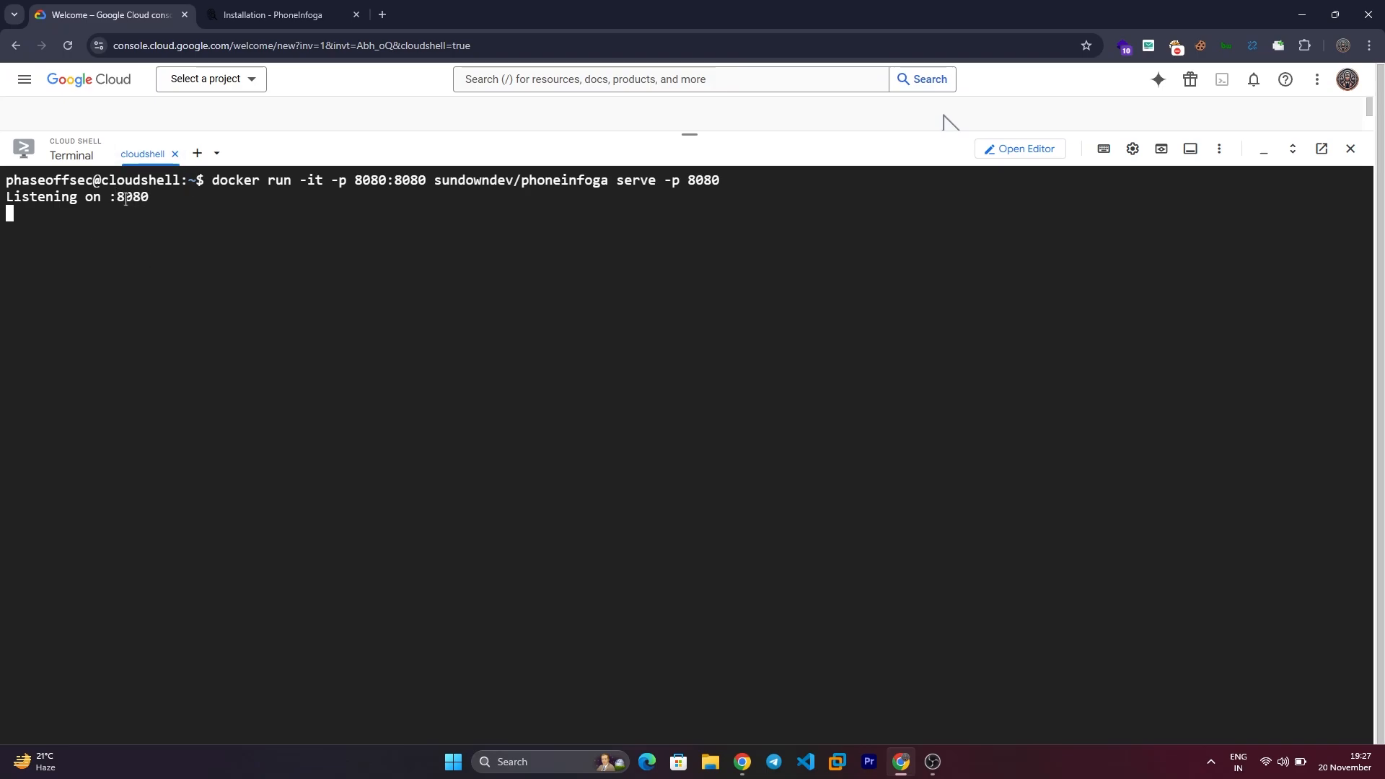
mouse_move(1160, 149)
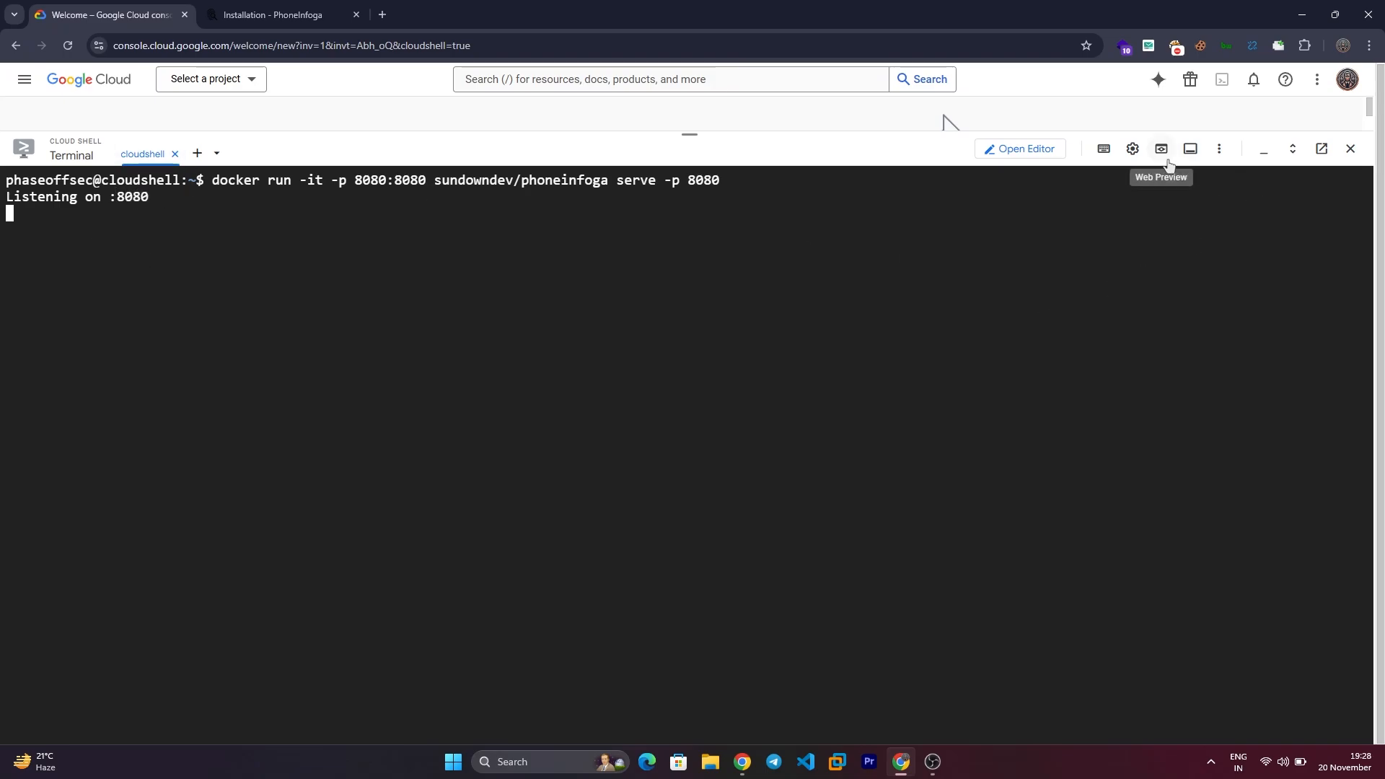
Use Web Preview on port 8080 to open the PhoneInfoga web interface.
click(1160, 149)
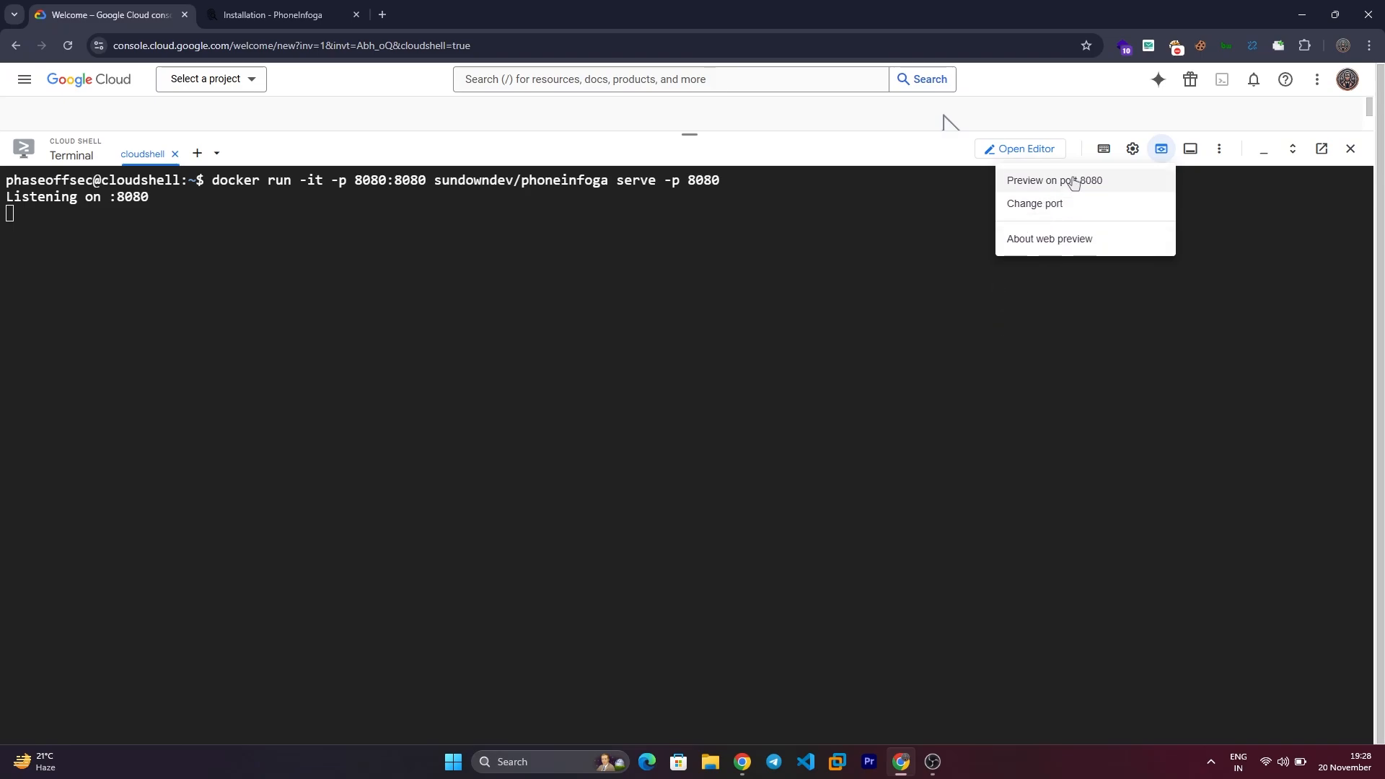
click(1054, 180)
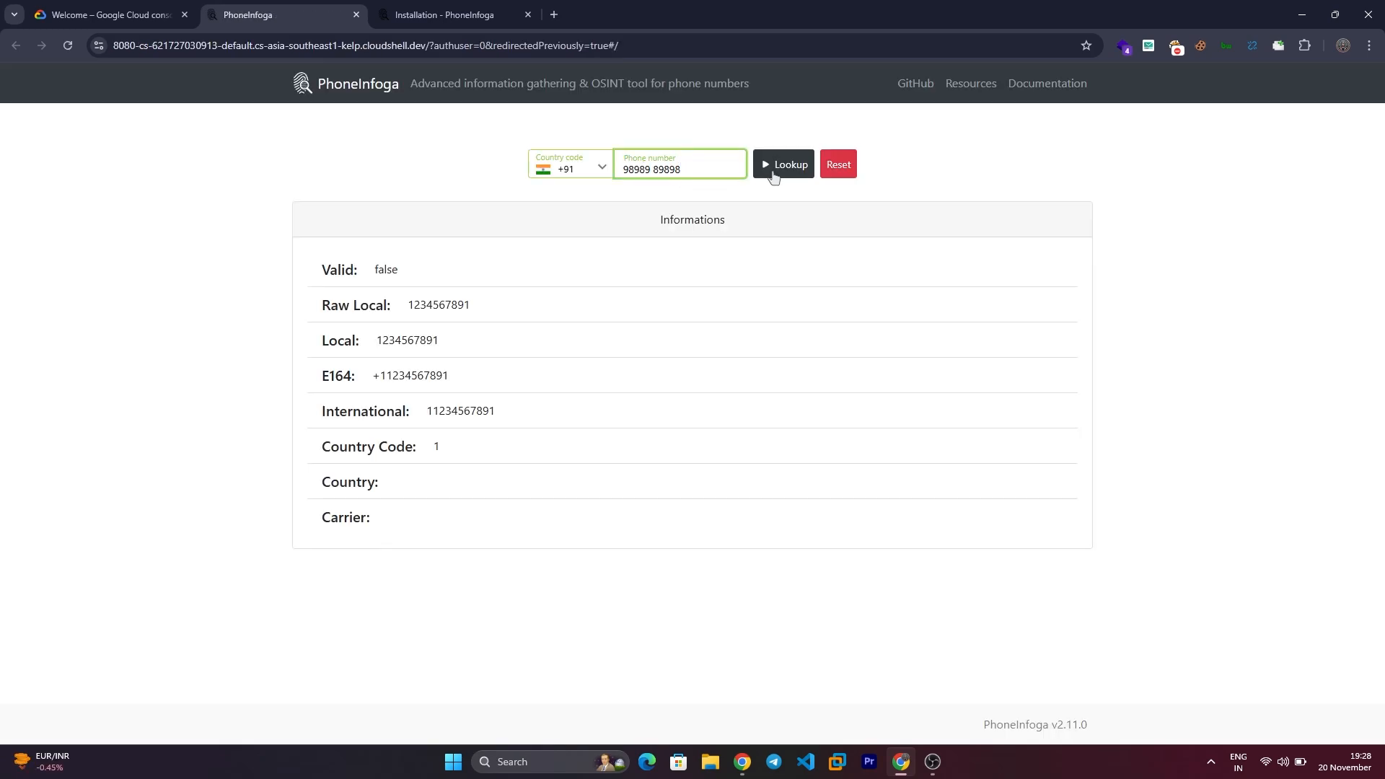
click(780, 164)
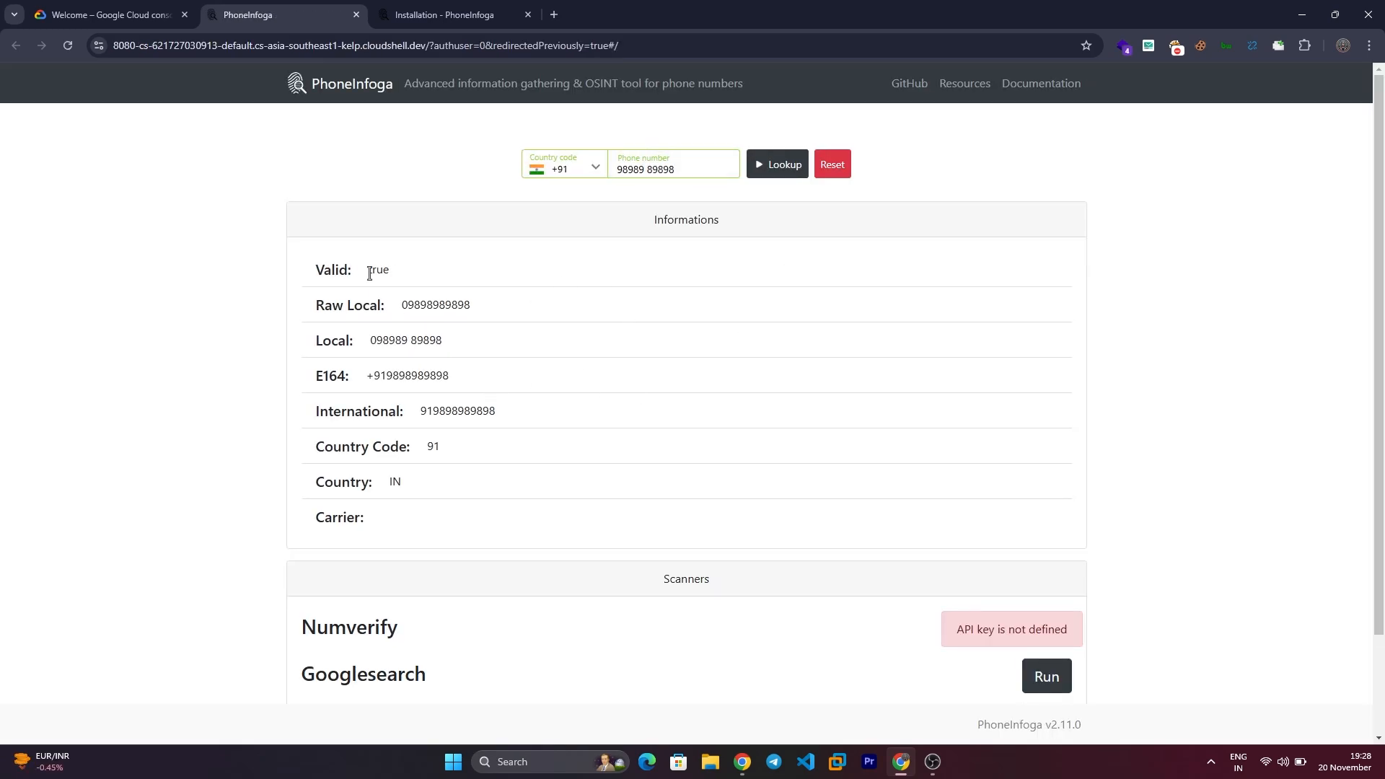
scroll(down, 3)
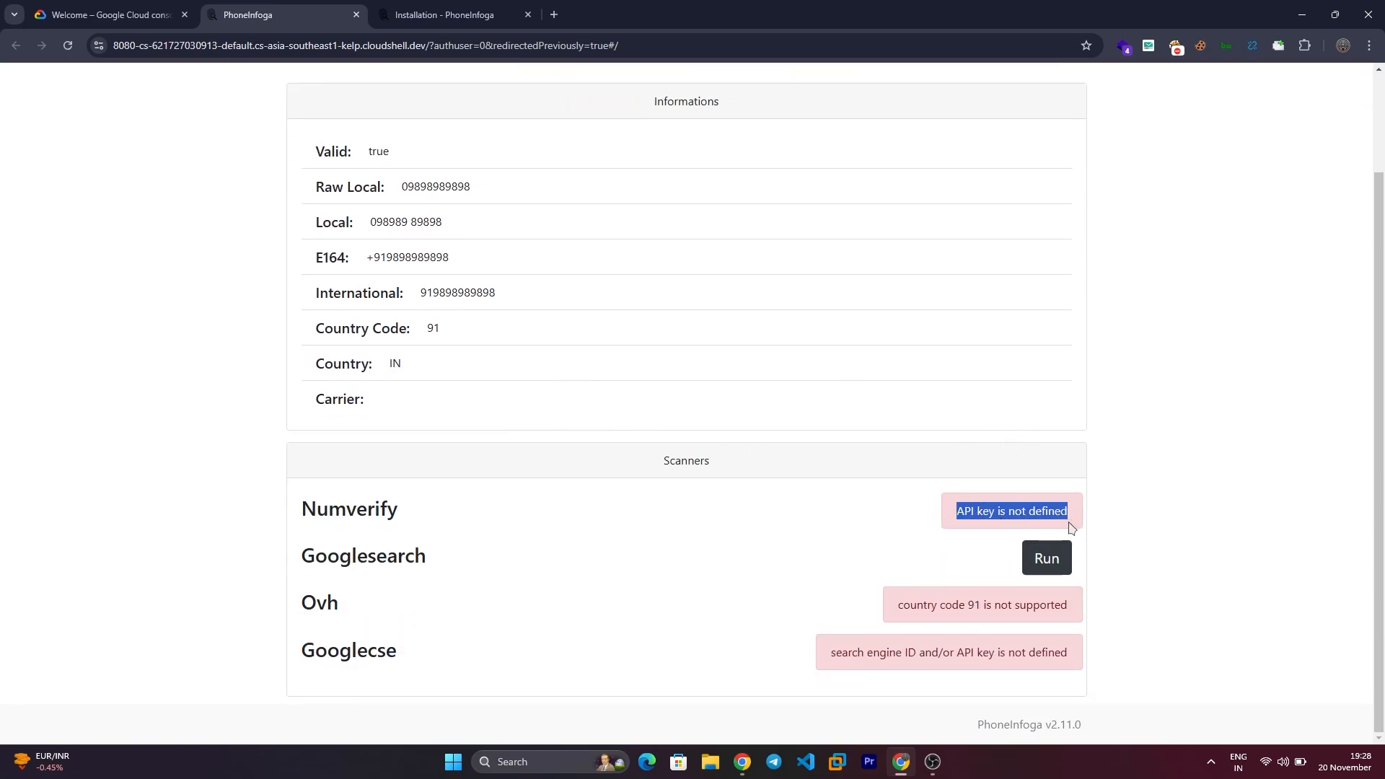
click(1044, 557)
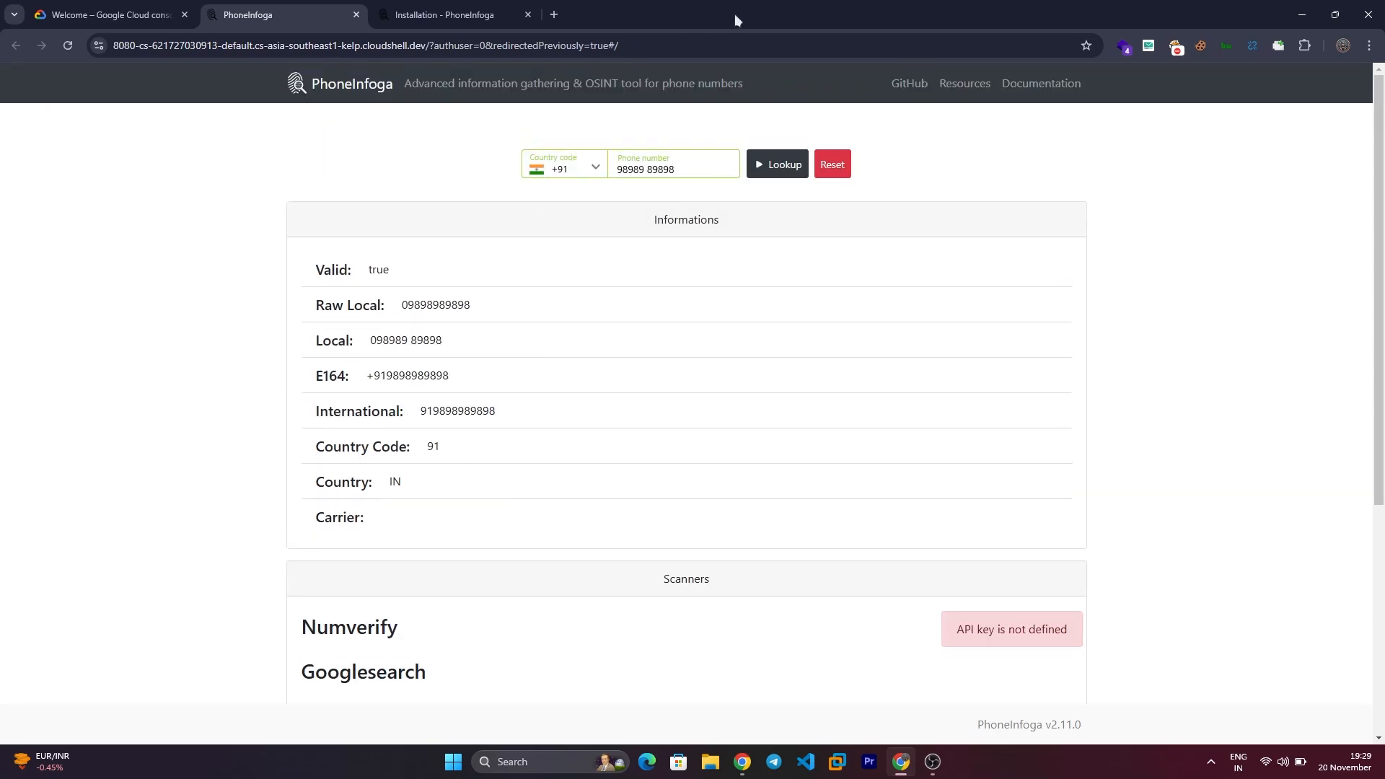
scroll(down, 3)
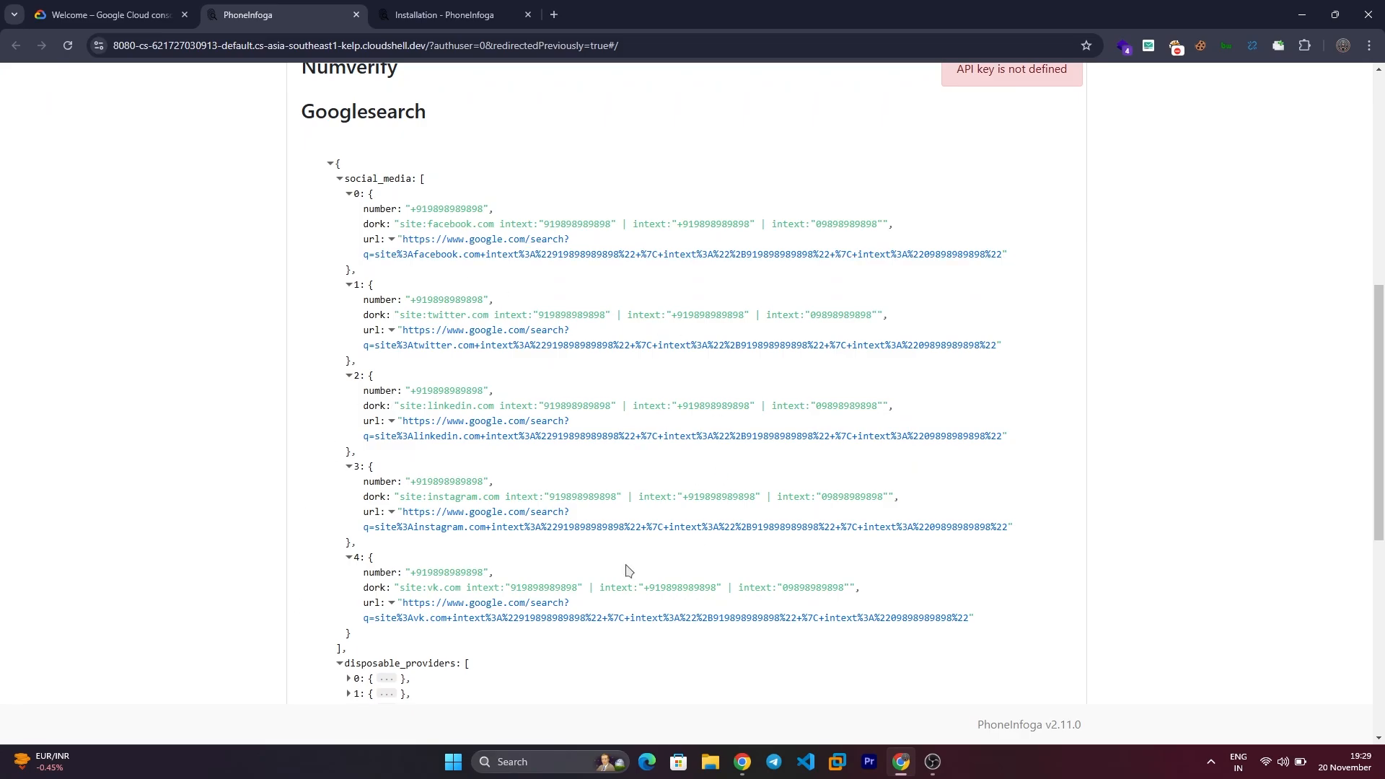
Scroll through the Googlesearch dork JSON results for disposable providers and other sections.
scroll(down, 3)
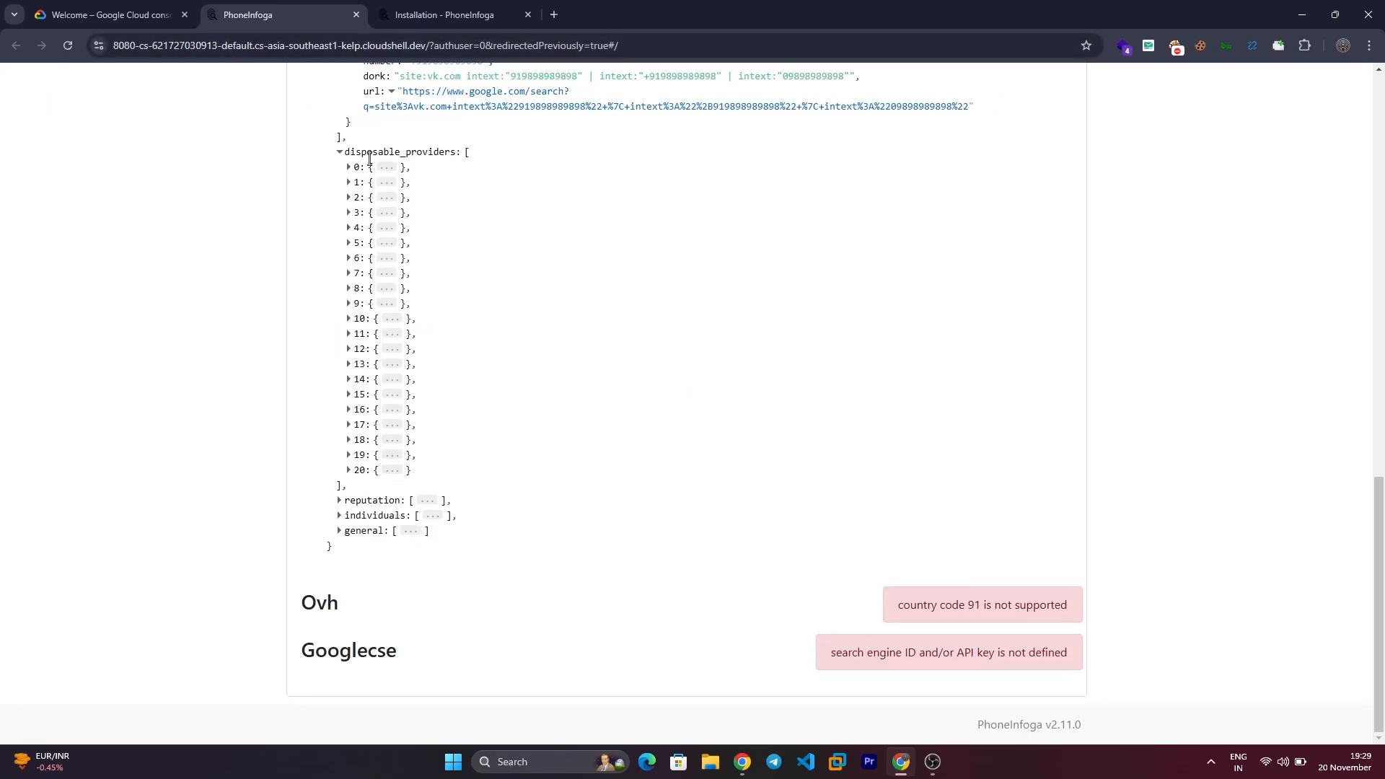